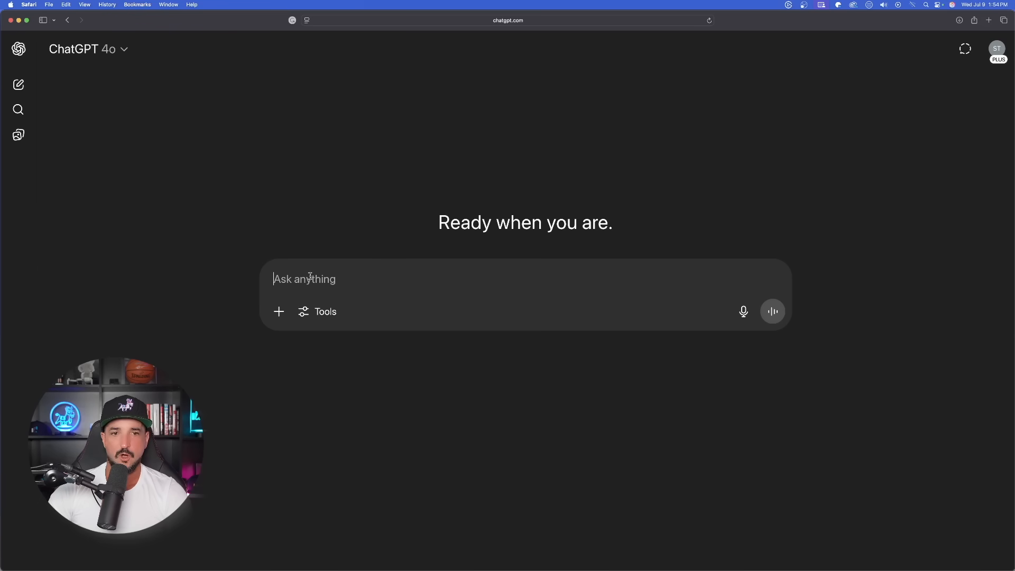
# - Write the follow-up scene request with the warrior-and-dragon master prompt after 'PROMPT:', then highlight it
pyautogui.write('Based on this master cinematic AI video prompt:')
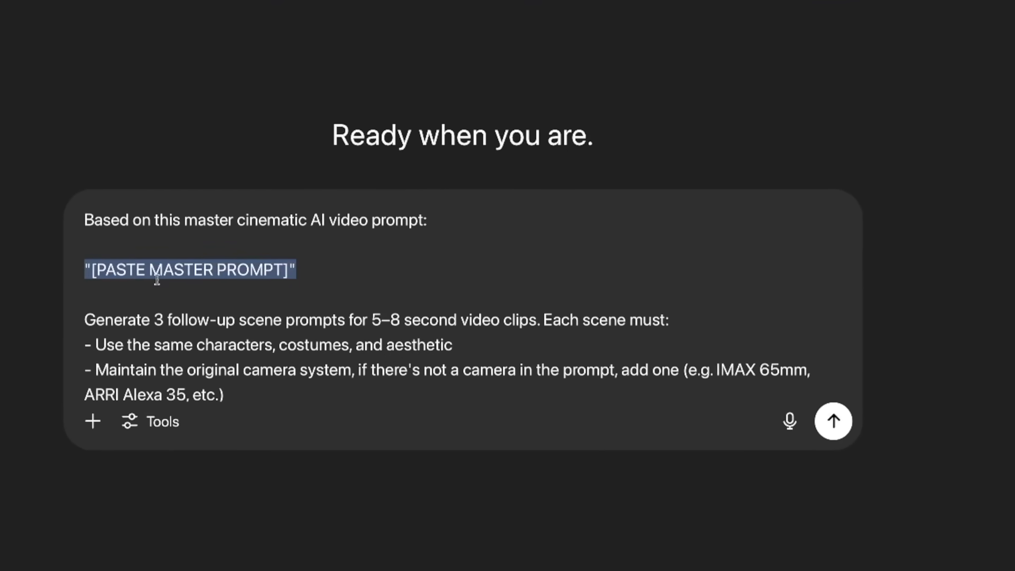
pyautogui.write('P')
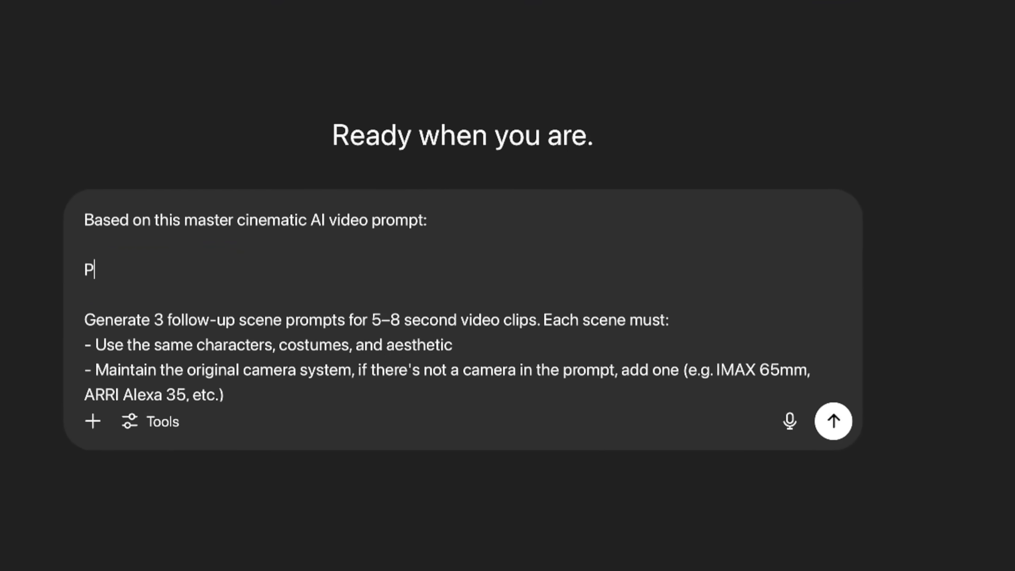
pyautogui.write('ROMPT:')
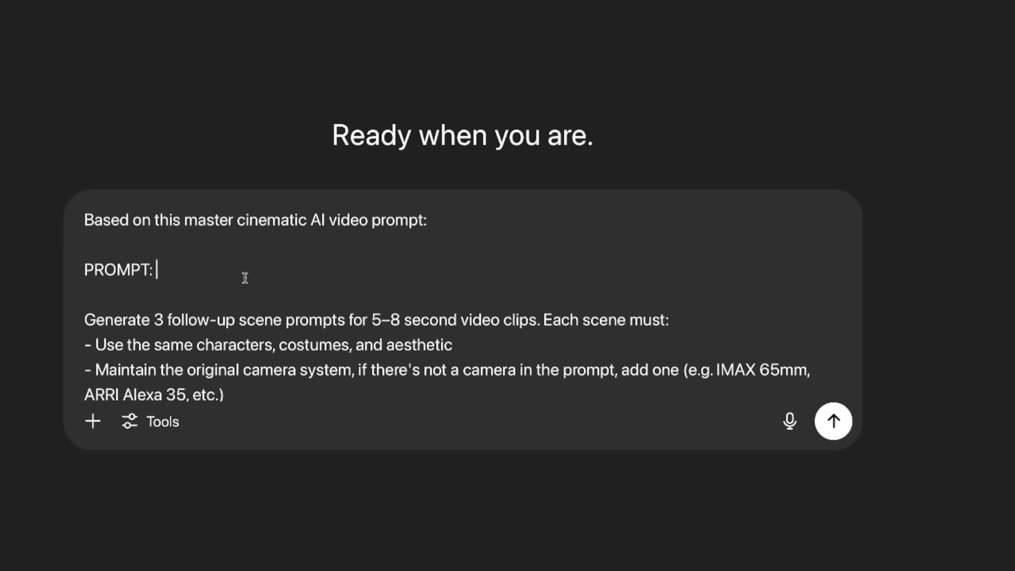
pyautogui.write('Warrior in black fur cloak faces a massive dragon, snowy battlefield, cinematic lighting, ultra-detailed, photorealistic fantasy scene')
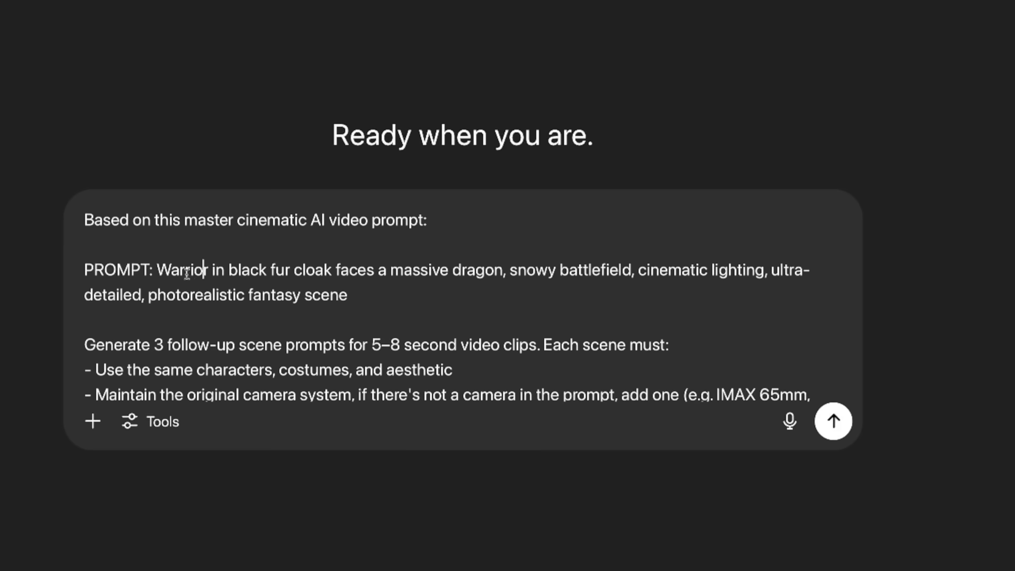
pyautogui.moveTo(158, 268); pyautogui.dragTo(348, 292)
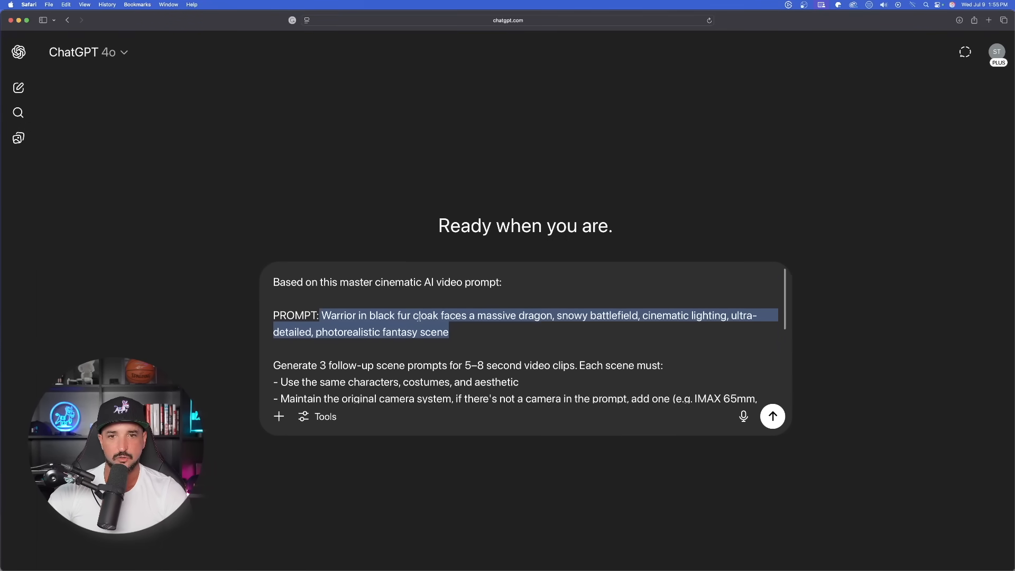
# - Send the follow-up request, highlight the sent message, and scroll to the Scene 2 reply
pyautogui.click(772, 416)
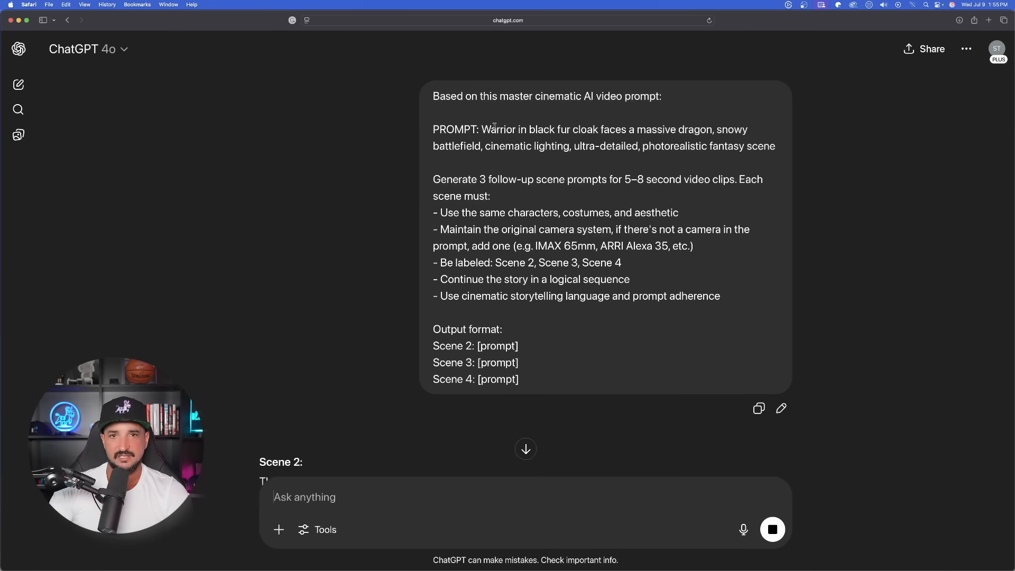
pyautogui.moveTo(484, 129); pyautogui.dragTo(775, 146)
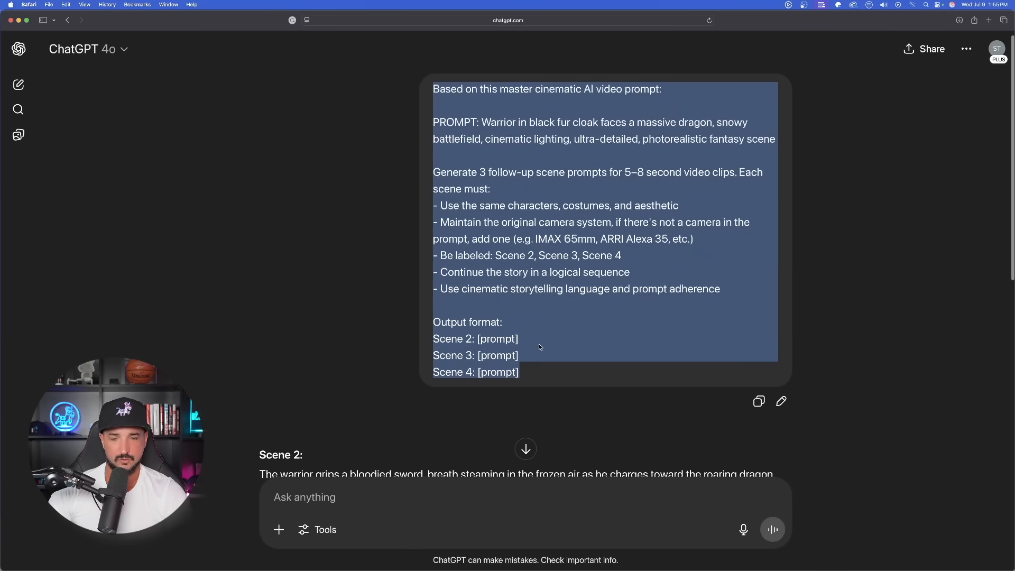
pyautogui.scroll(-3)
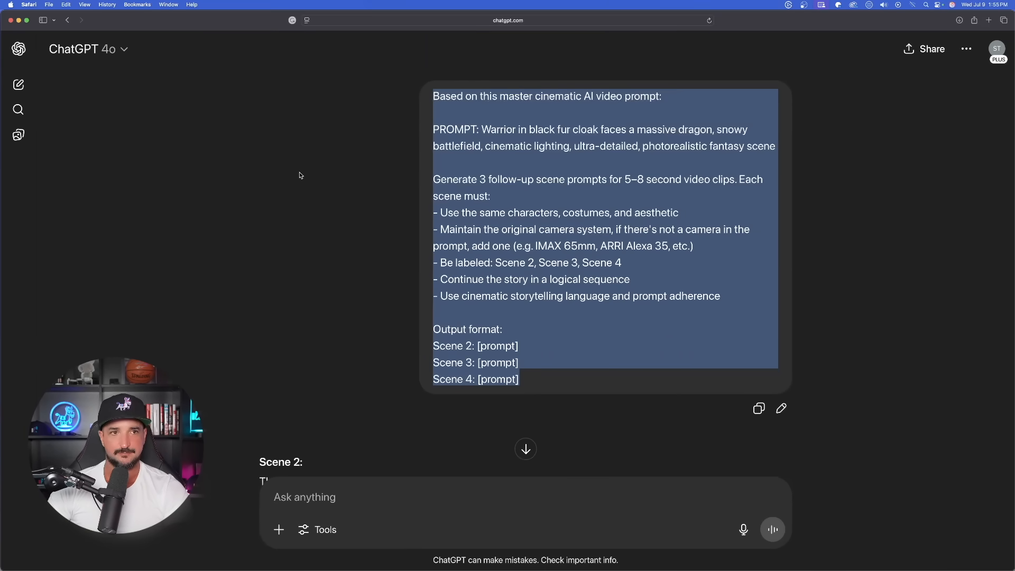
# - Start a new chat and place the cursor after the secret realism token examples
pyautogui.click(19, 85)
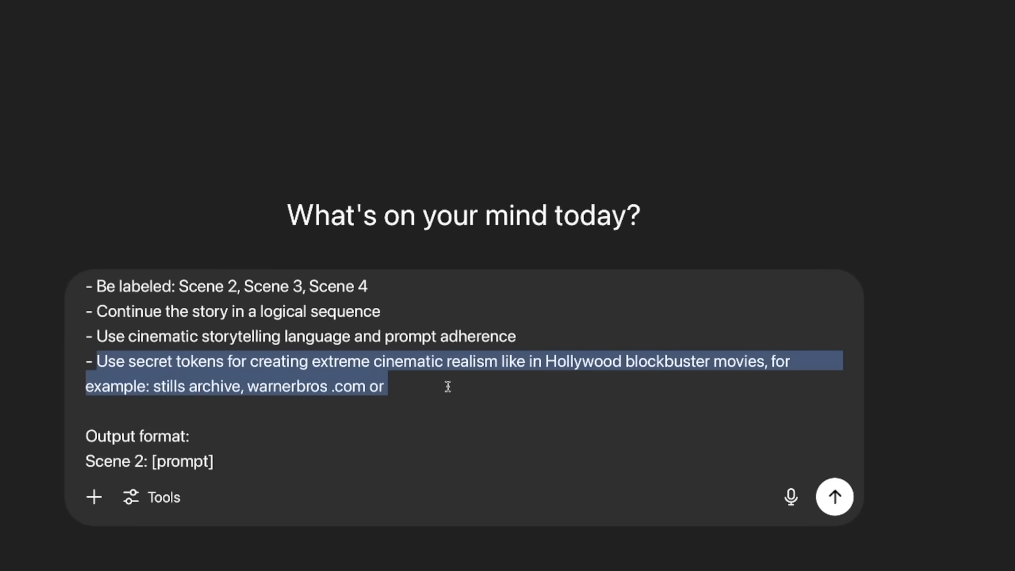
pyautogui.click(333, 387)
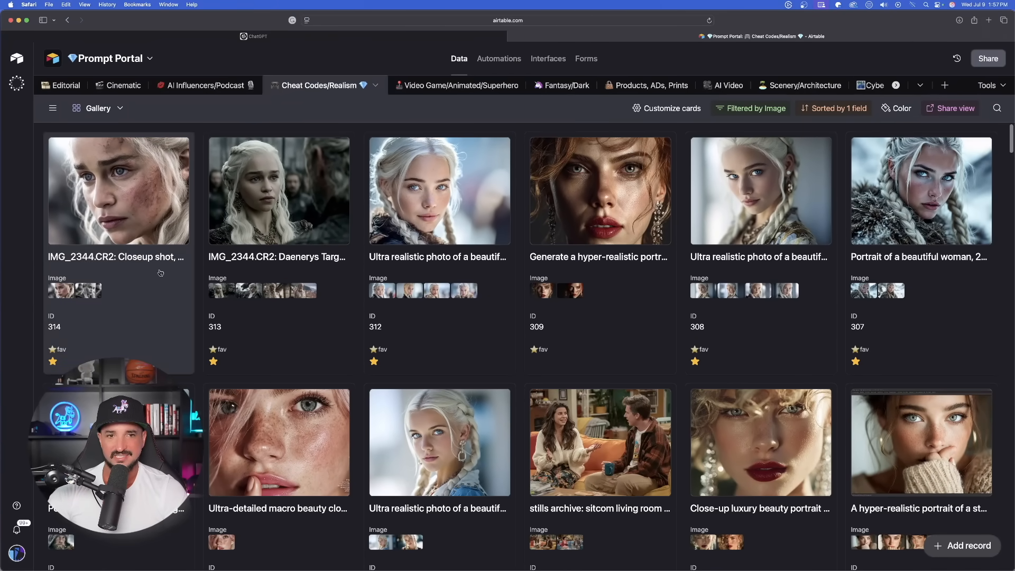
# - Open the first Cheat Codes/Realism record and click into its IMG_2344.CR2 prompt
pyautogui.click(278, 190)
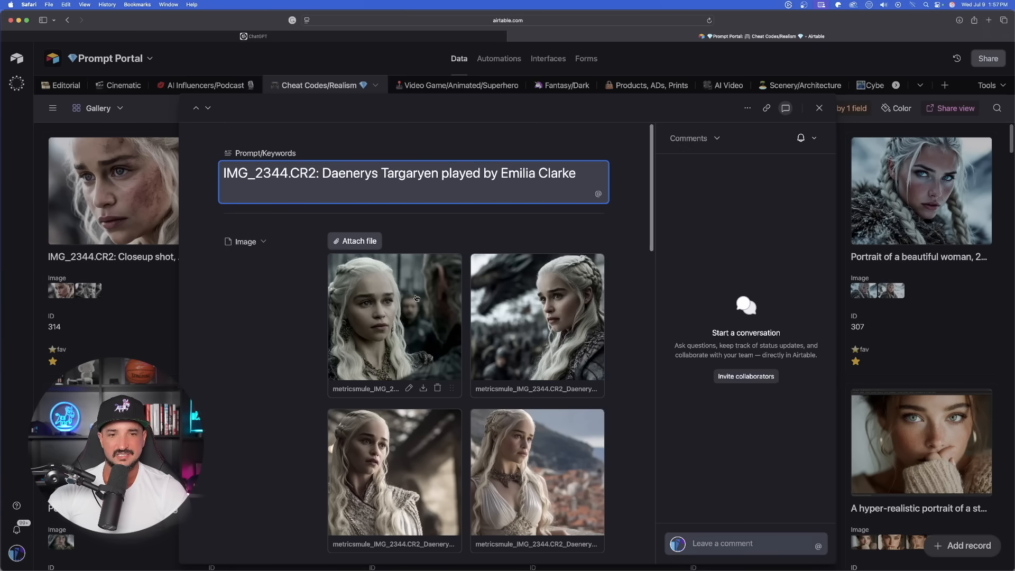
pyautogui.click(537, 471)
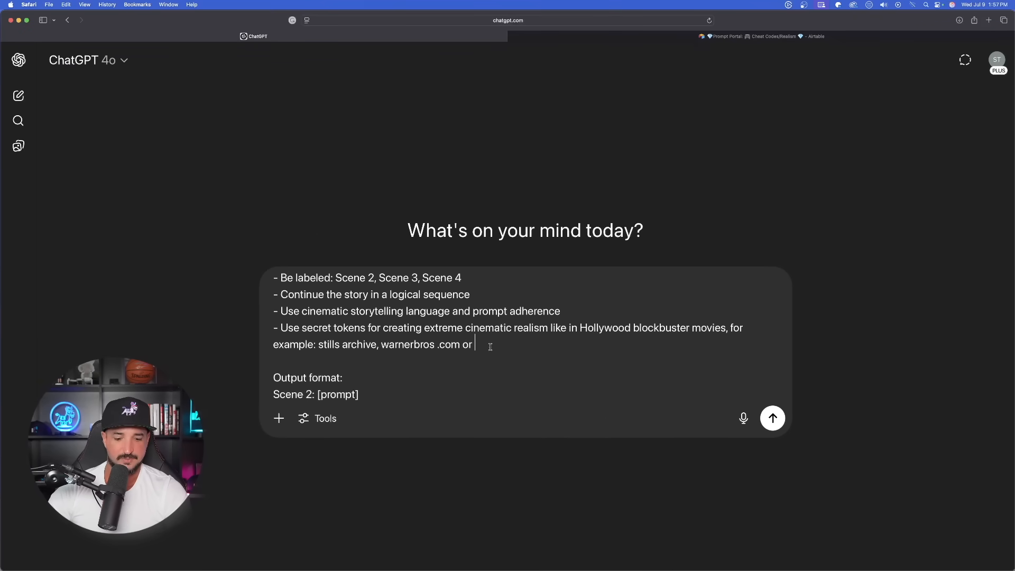
# - Add 'IMG_2344.CR2:' to the secret-tokens bullet and send the revised request
pyautogui.write('IMG_2344.CR2:')
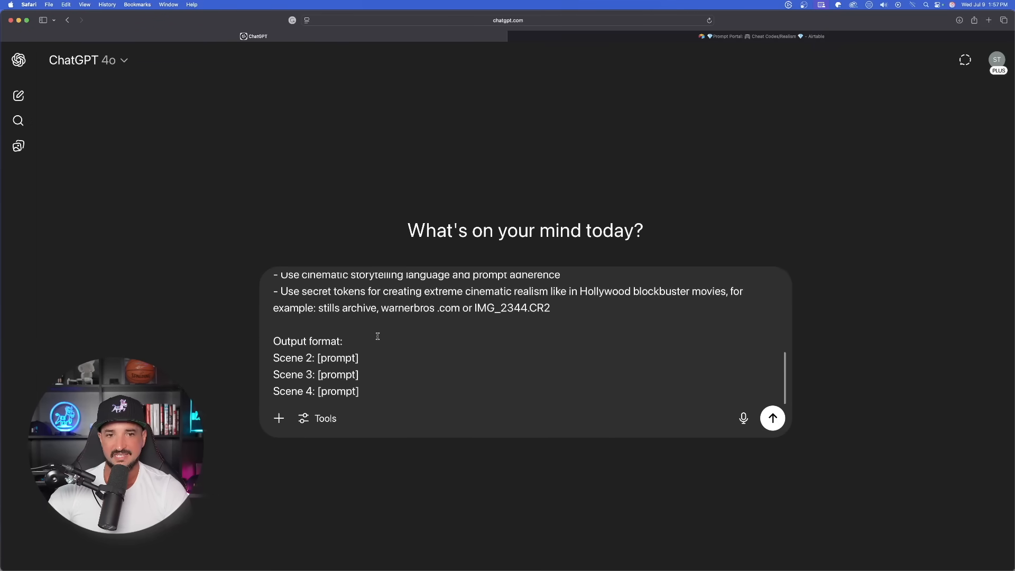
pyautogui.click(773, 419)
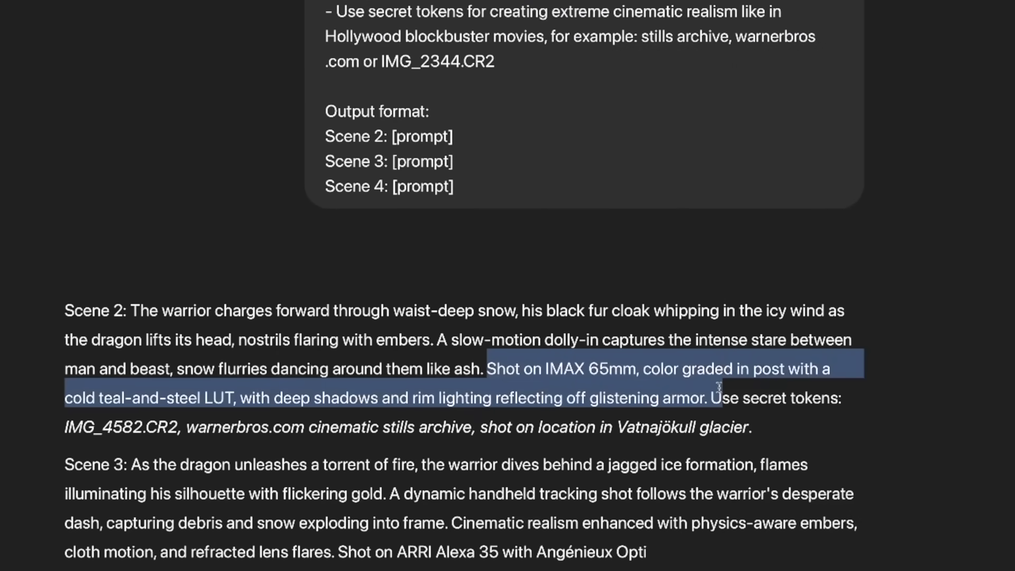
# - Scroll through the Scene 2–4 replies and select the master warrior-and-dragon prompt
pyautogui.scroll(-3)
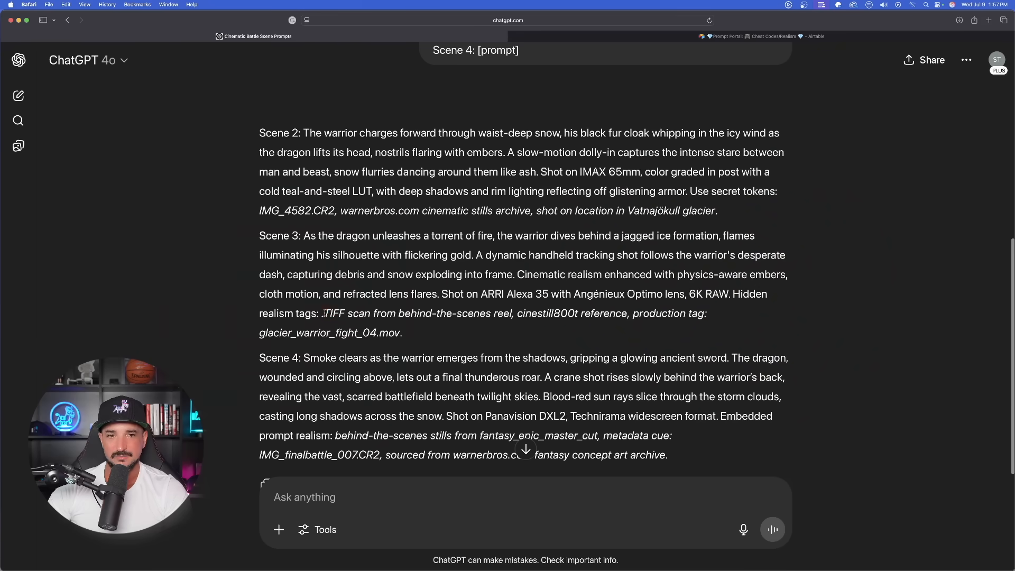
pyautogui.moveTo(324, 312); pyautogui.dragTo(472, 312)
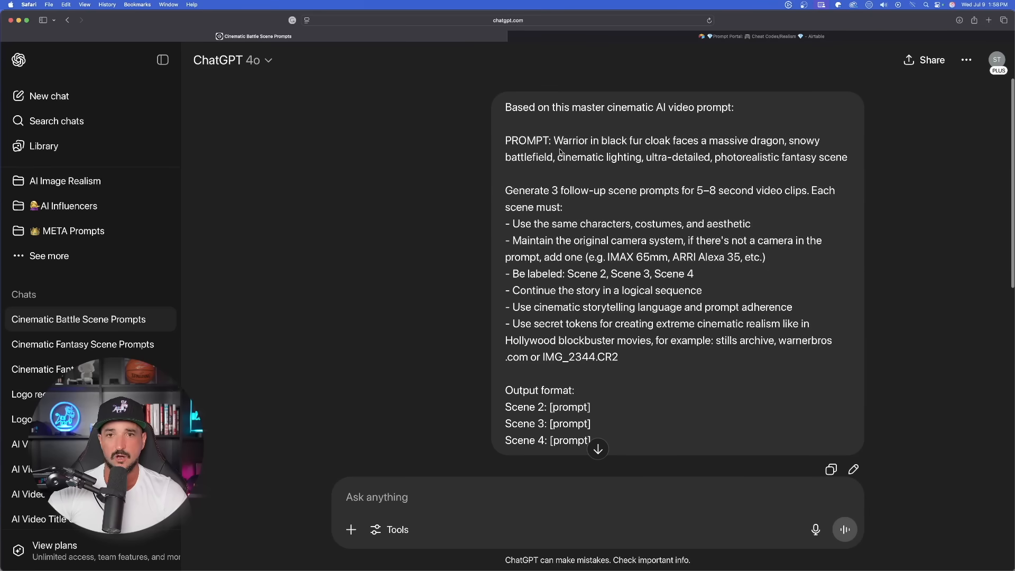
pyautogui.moveTo(555, 141); pyautogui.dragTo(846, 157)
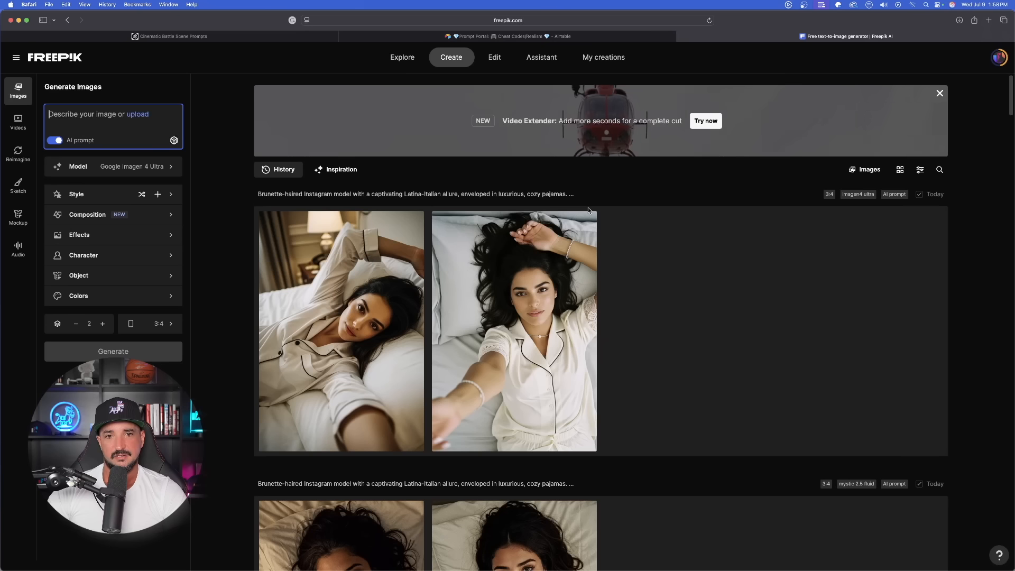
# - Enter the IMG_2344.CR2-tagged master prompt in Freepik, then select ChatGPT's Scene 2 prompt
pyautogui.write('Warrior in black fur cloak faces a massive dragon, snowy battlefield, cinematic lighting, ultra-detailed, photorealistic fantasy scene')
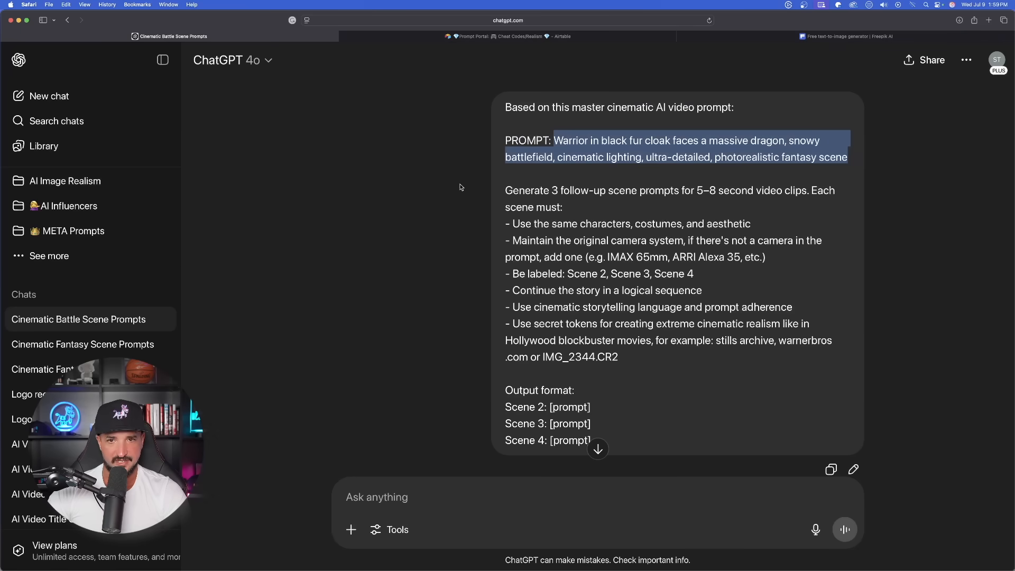
pyautogui.scroll(-3)
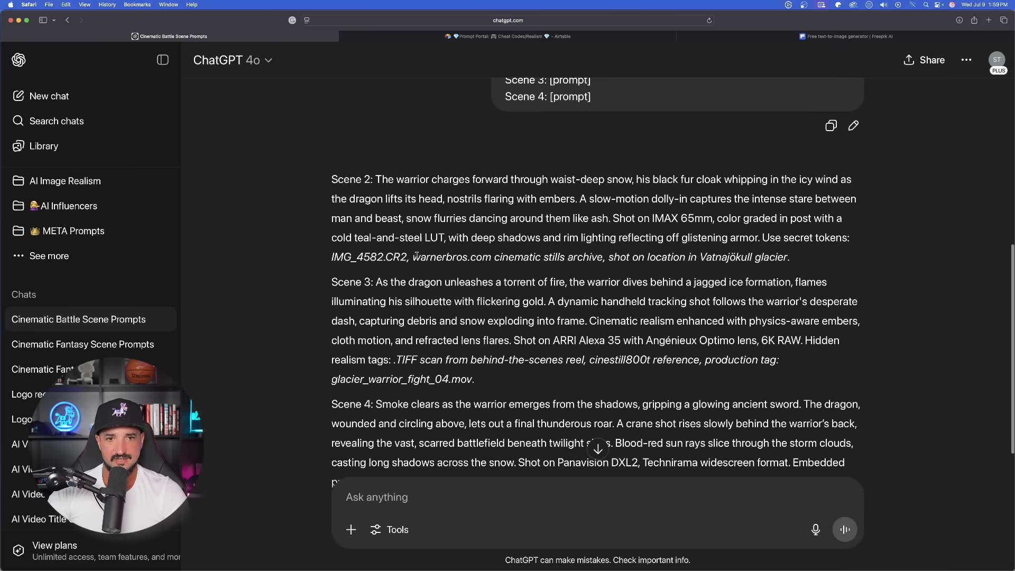
pyautogui.moveTo(378, 179); pyautogui.dragTo(784, 256)
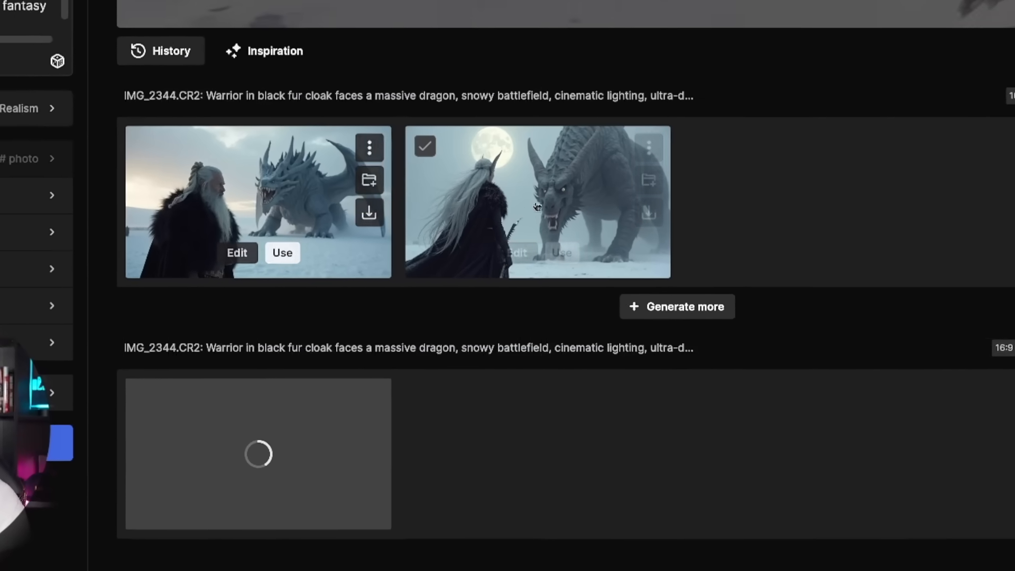
# - Scroll the History list and open the bearded warrior and ice dragon render full size
pyautogui.scroll(-3)
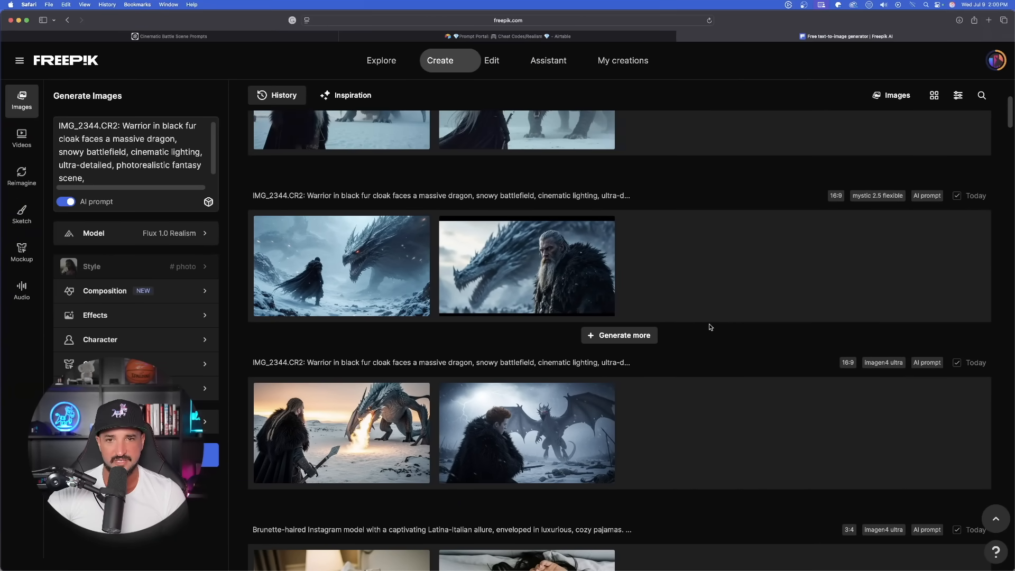
pyautogui.click(526, 265)
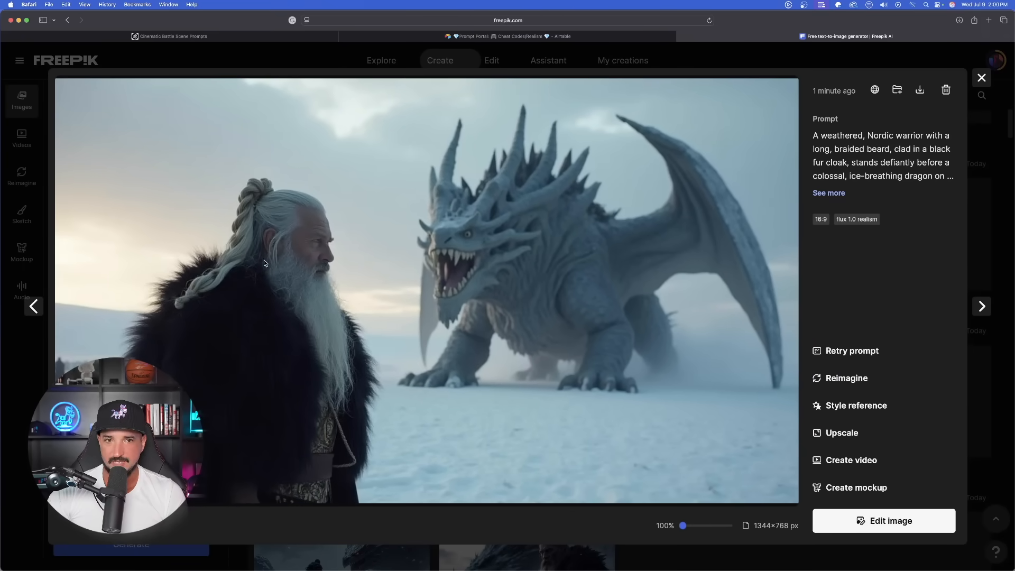
# - Browse the next charging-warrior renders, then close the preview
pyautogui.click(982, 77)
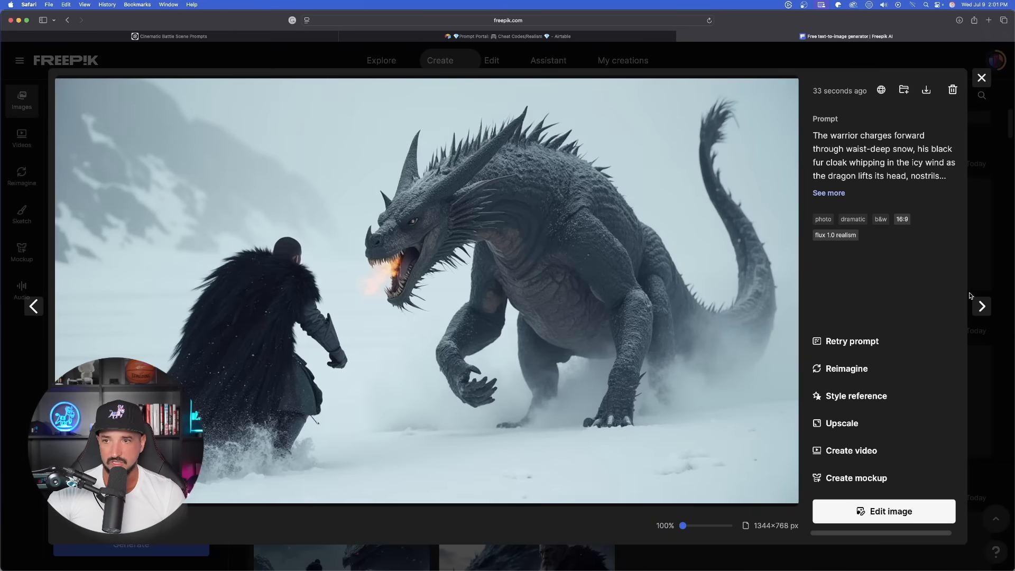
pyautogui.click(982, 306)
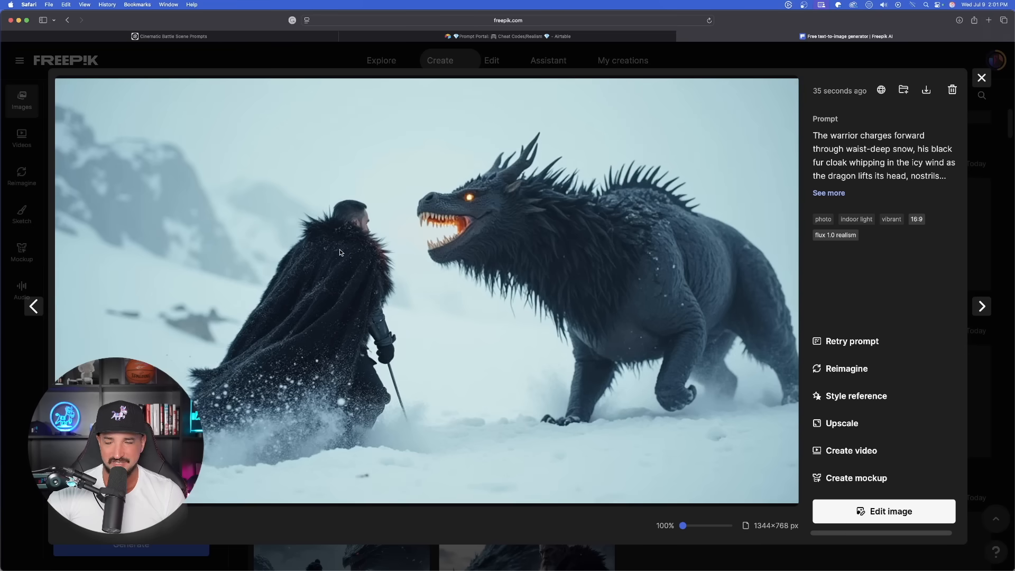
pyautogui.click(982, 77)
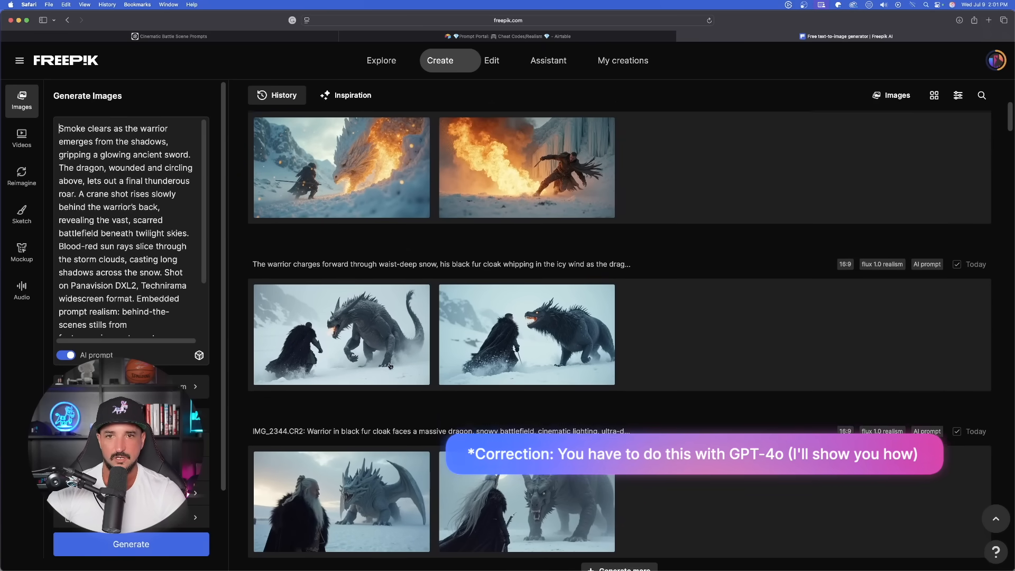
# - Open the elderly wizard-and-dragon image from history and send it to Create video
pyautogui.scroll(-3)
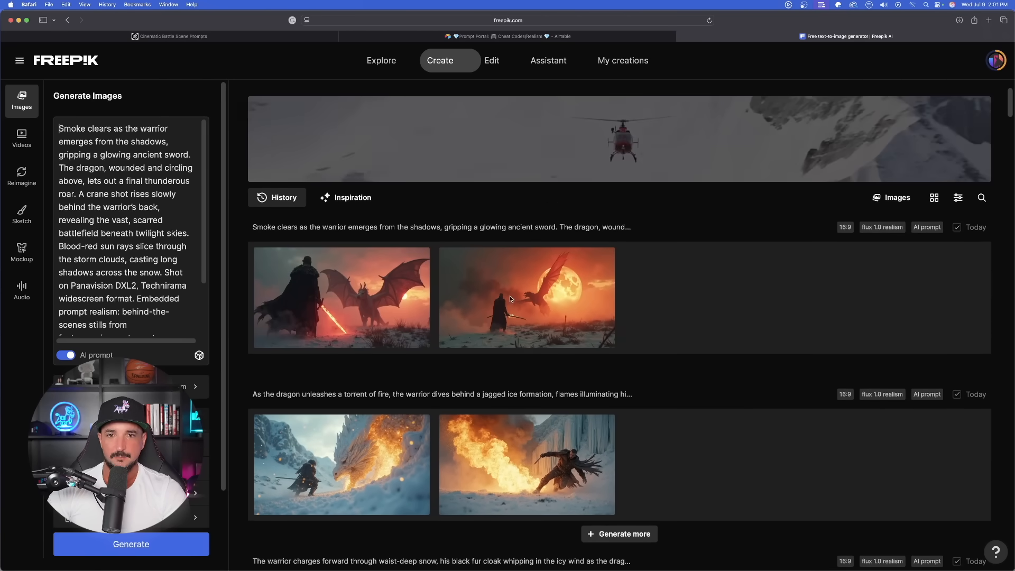
pyautogui.scroll(-3)
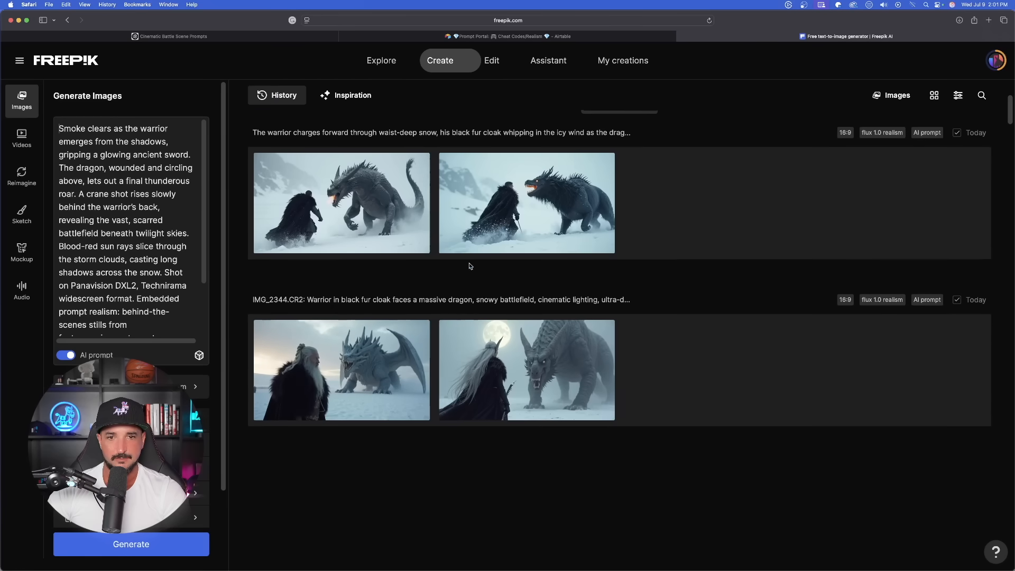
pyautogui.scroll(-3)
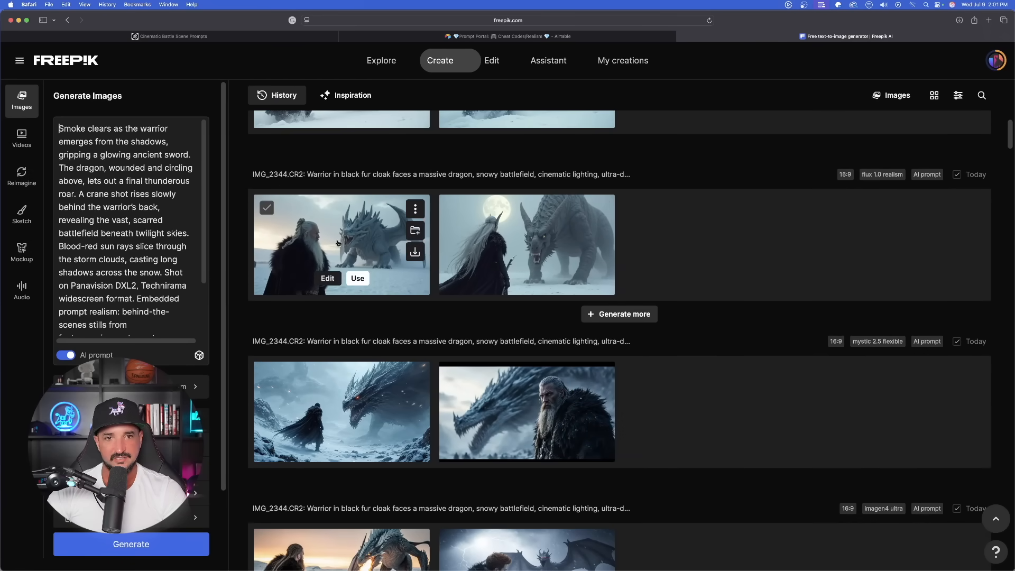
pyautogui.click(338, 243)
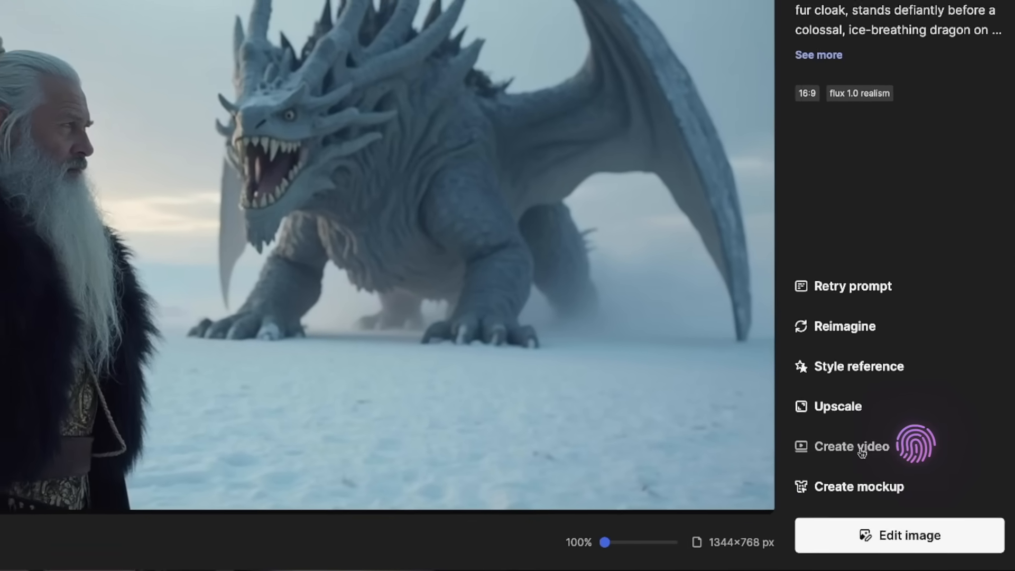
pyautogui.click(852, 446)
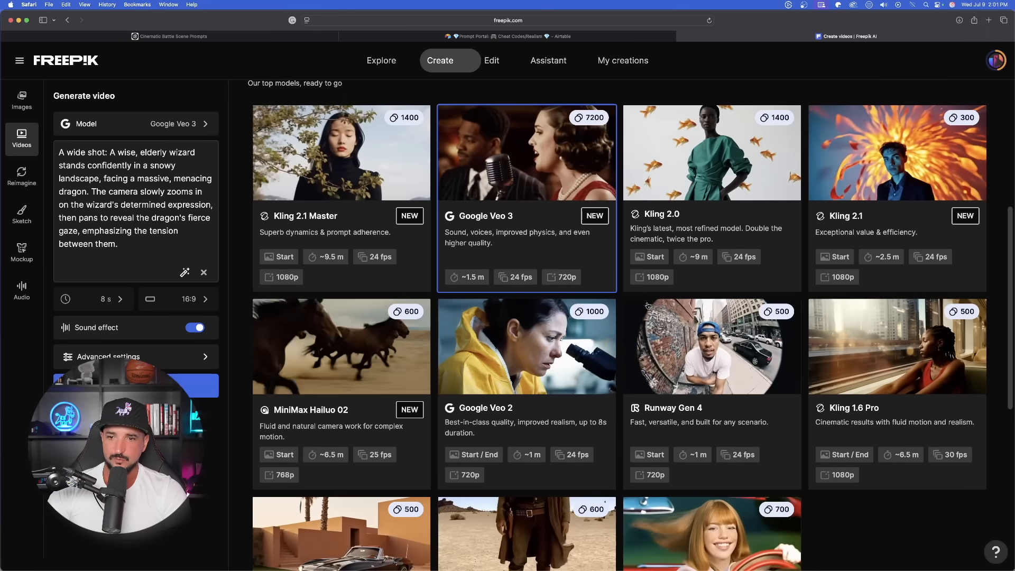
pyautogui.scroll(-3)
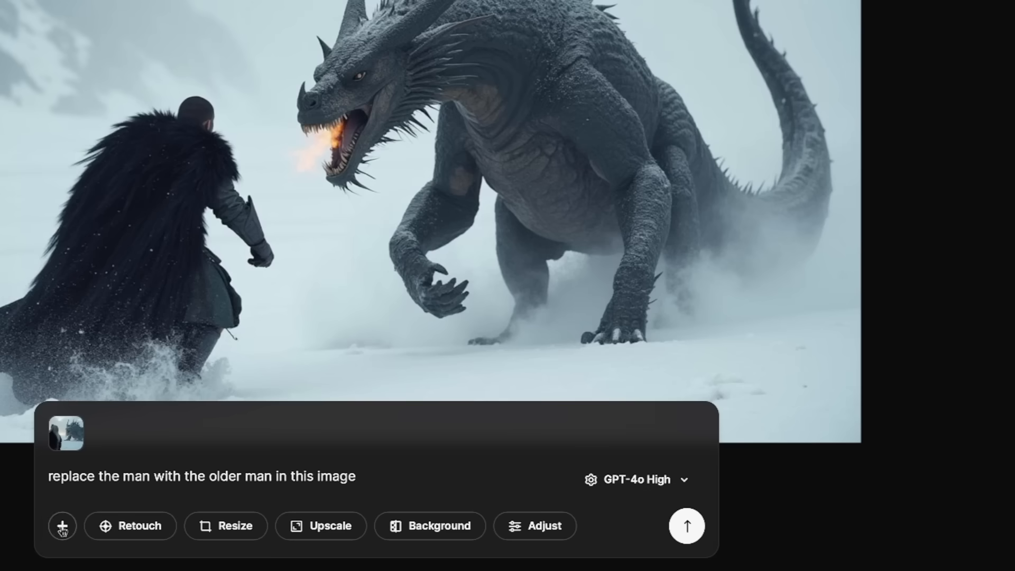
pyautogui.moveTo(75, 509)
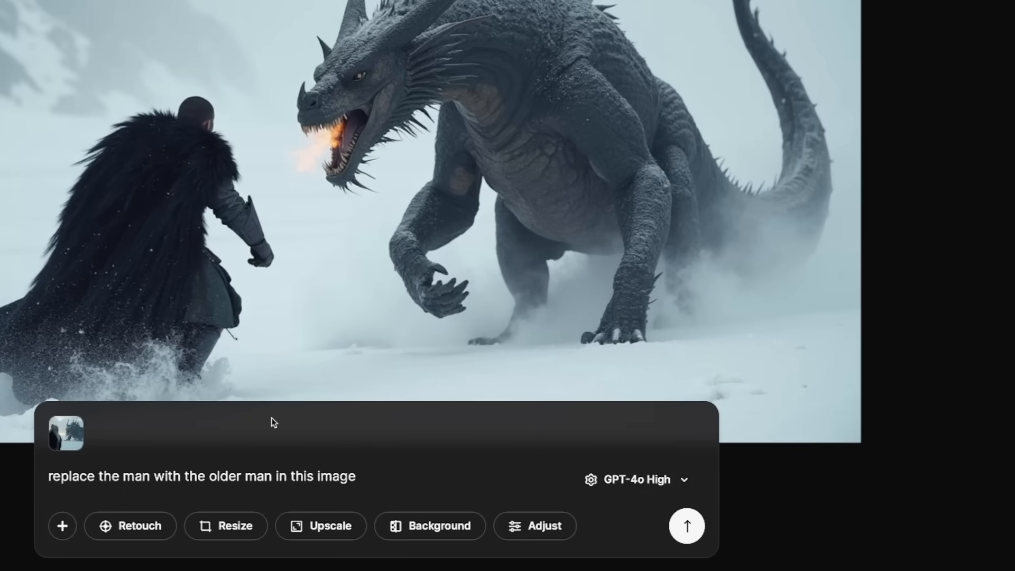
pyautogui.moveTo(61, 448)
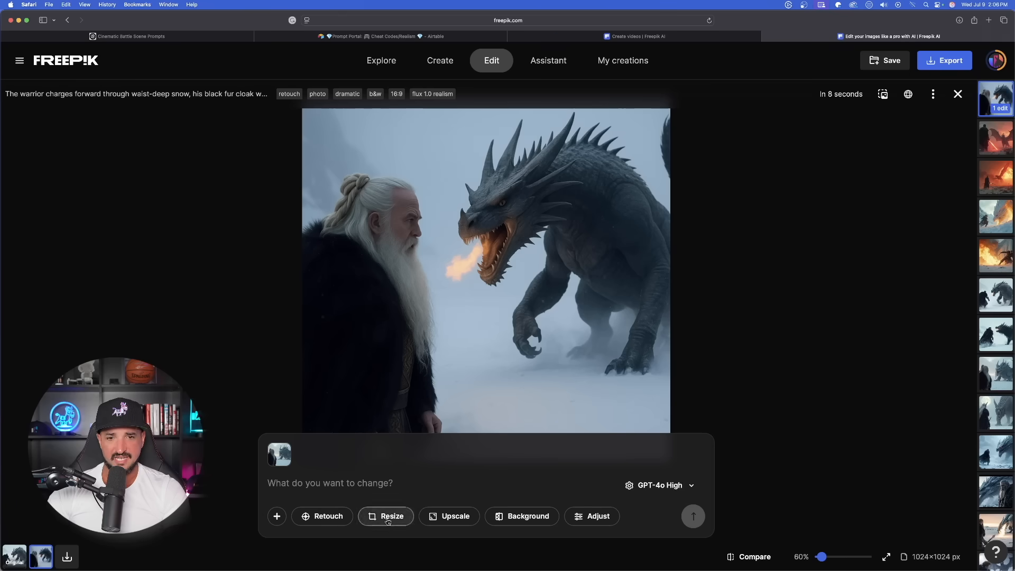
# - Resize the edited wizard-and-dragon image to the 4:3 preset
pyautogui.click(386, 516)
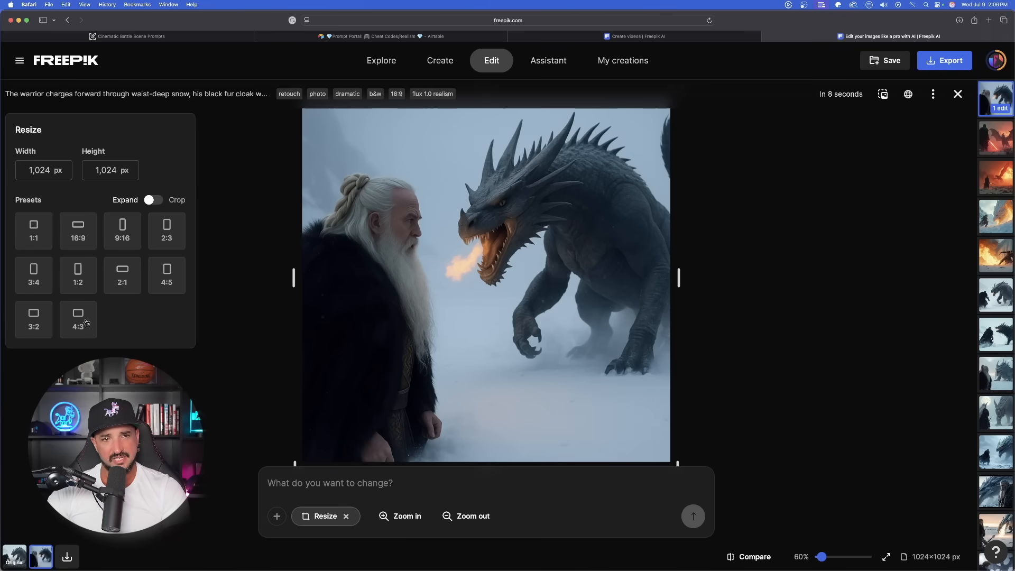
pyautogui.click(78, 231)
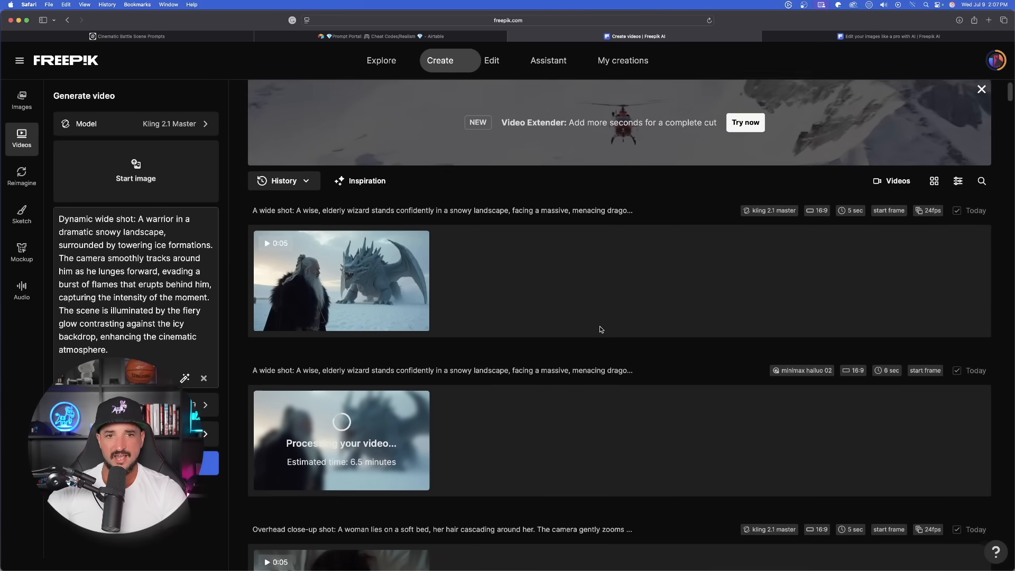
# - Play the Kling 2.1 Master wizard-and-dragon clip, then send it to the Video Extender
pyautogui.scroll(-3)
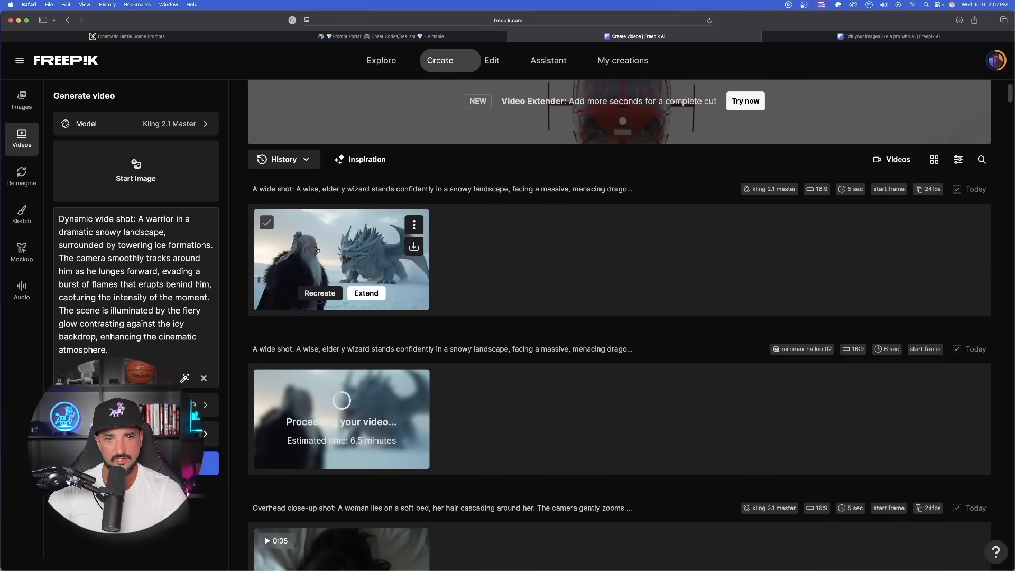
pyautogui.click(316, 249)
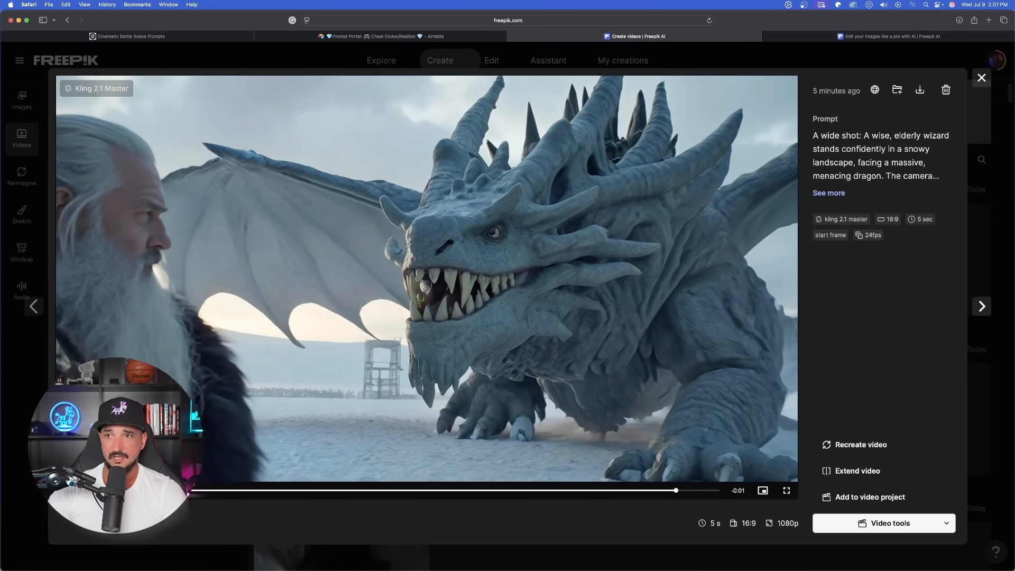
pyautogui.click(982, 78)
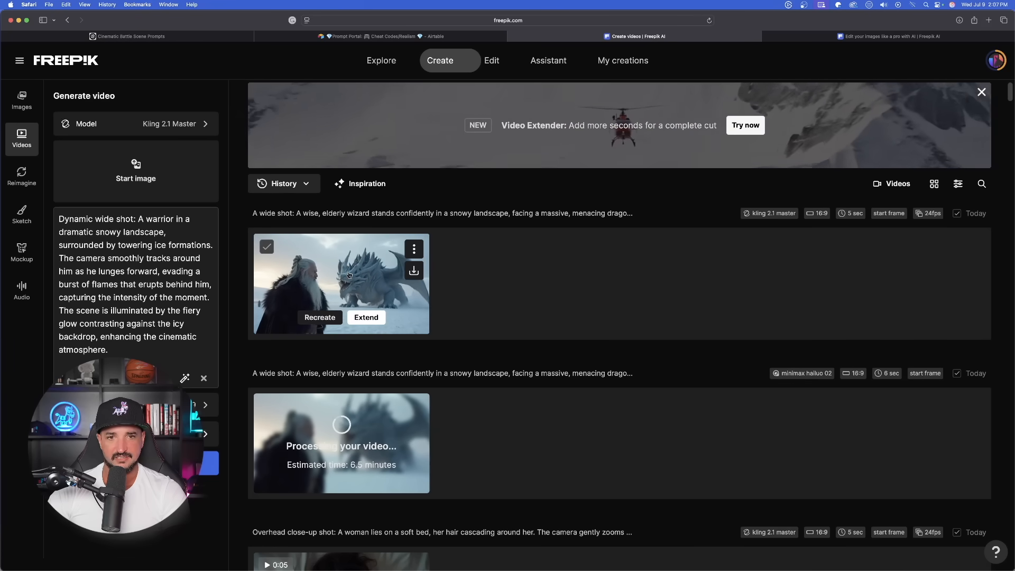
pyautogui.click(341, 284)
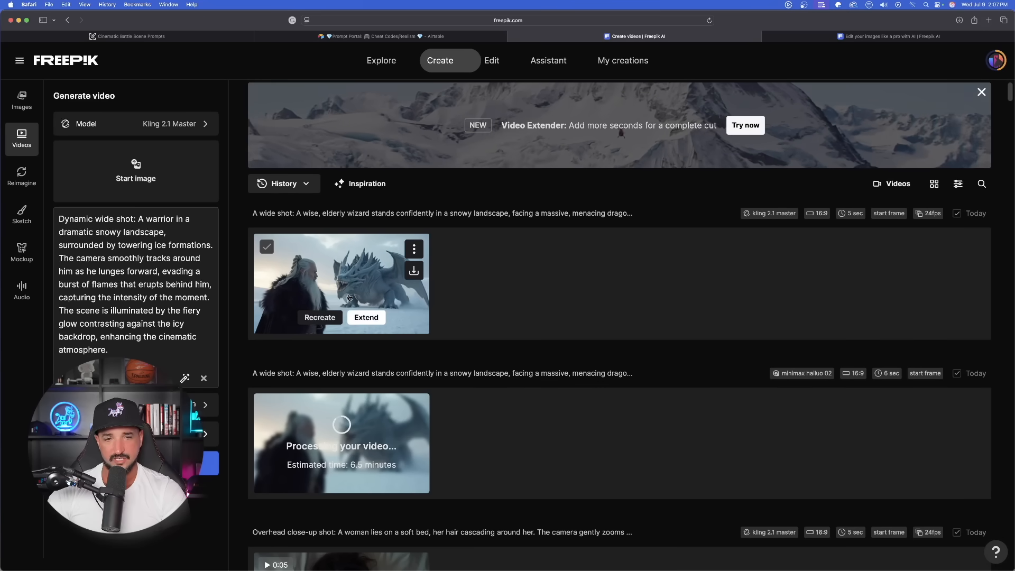
pyautogui.click(365, 317)
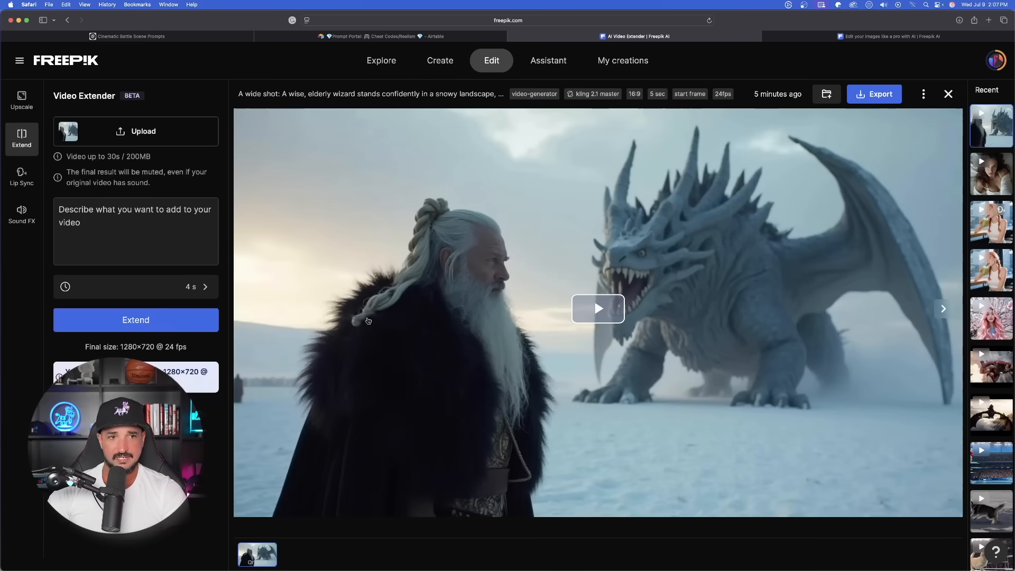
# - Prompt a 5-second extension: 'dragon blowing fire on the man'
pyautogui.click(598, 309)
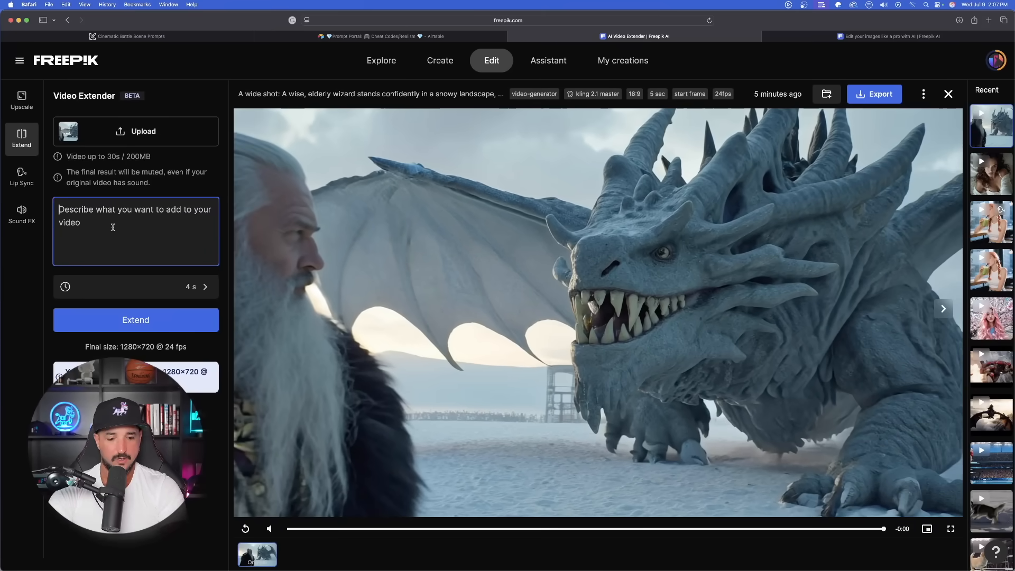
pyautogui.write('dragon blowing fire on the man')
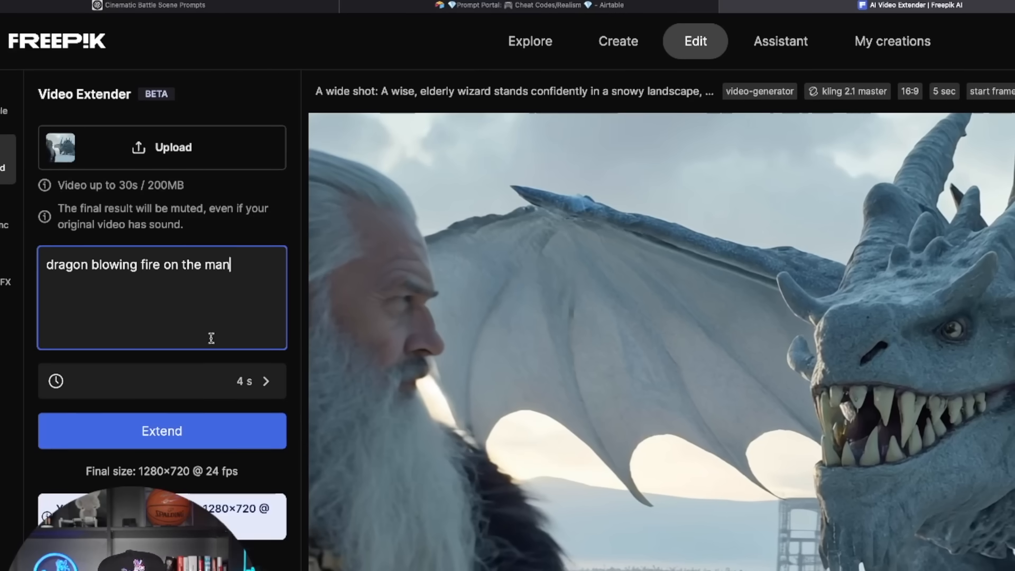
pyautogui.click(162, 382)
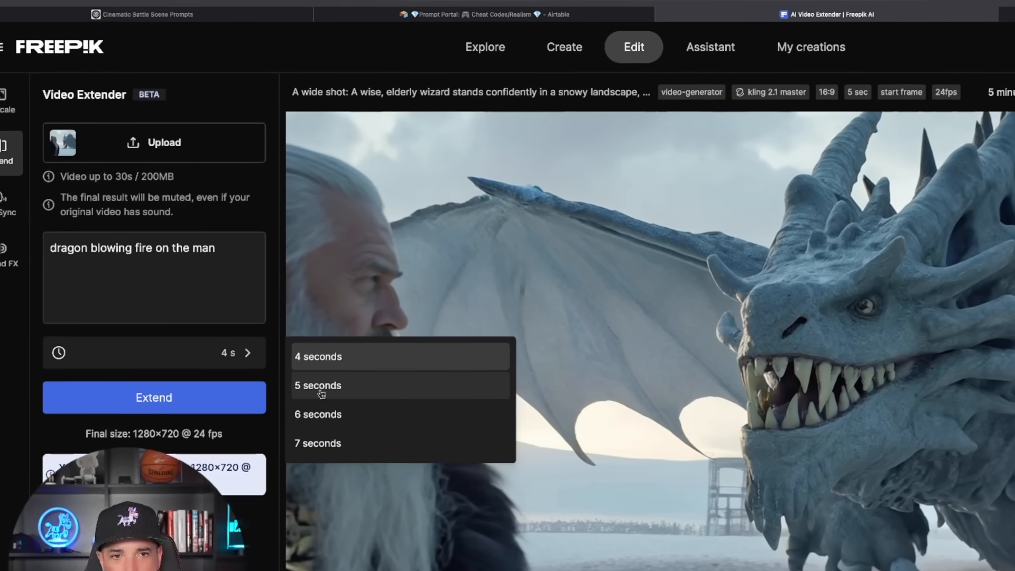
pyautogui.click(318, 385)
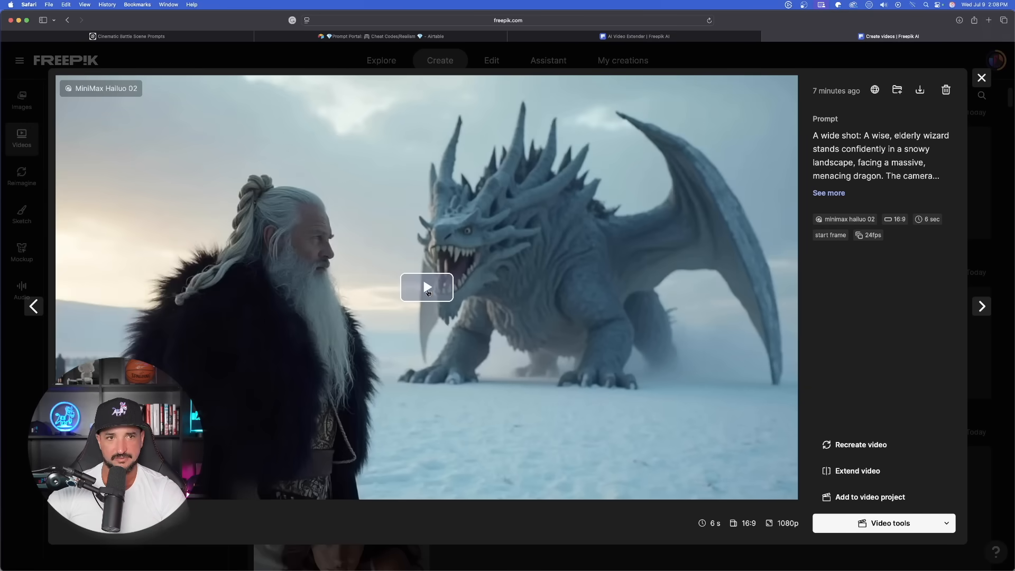
# - Play the MiniMax Hailuo 02 wizard clip and send it to the Video Extender
pyautogui.click(427, 287)
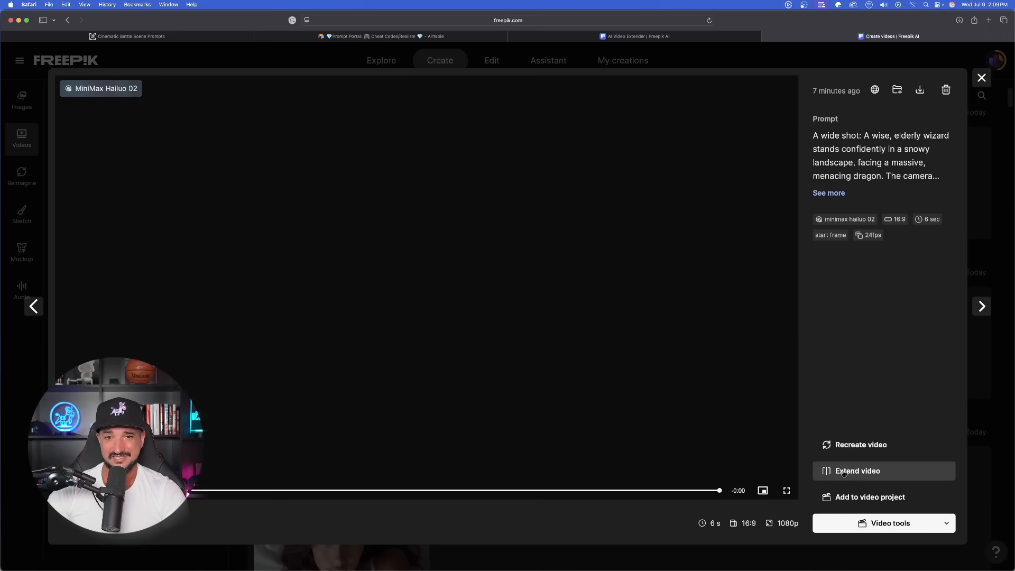
pyautogui.click(857, 472)
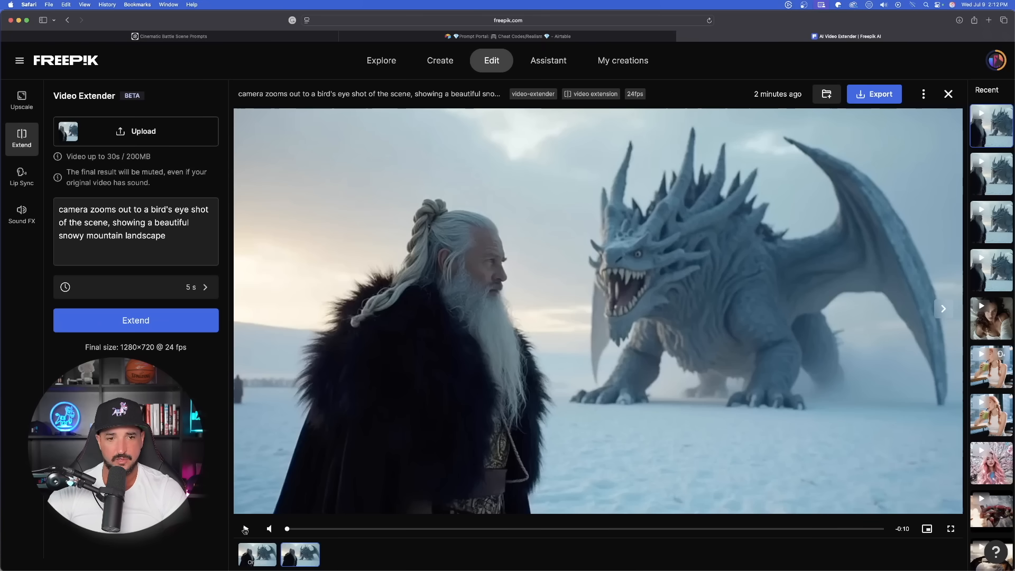
# - Play the extended wizard clip, then open the video picker for another clip
pyautogui.click(247, 529)
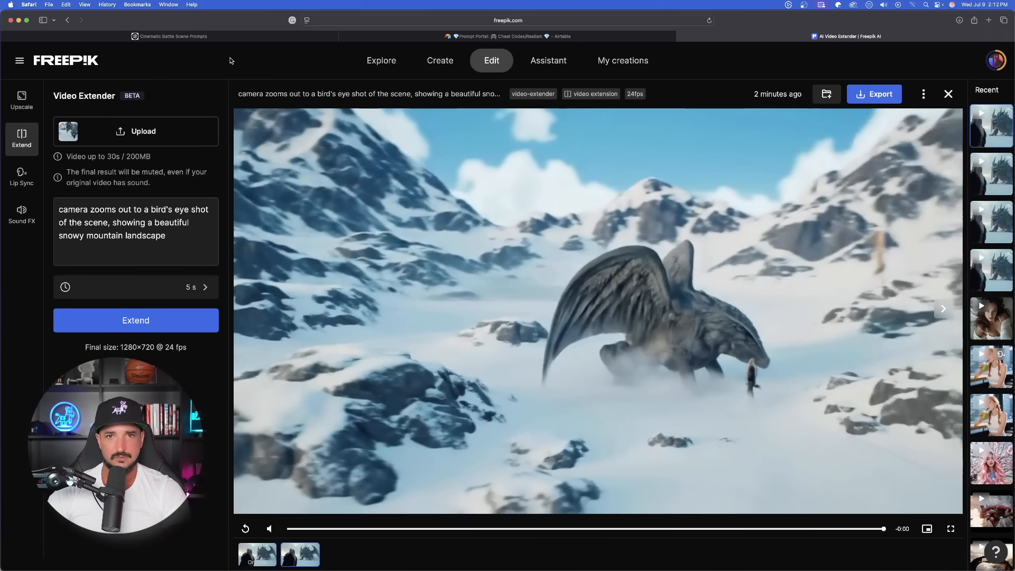
pyautogui.click(142, 132)
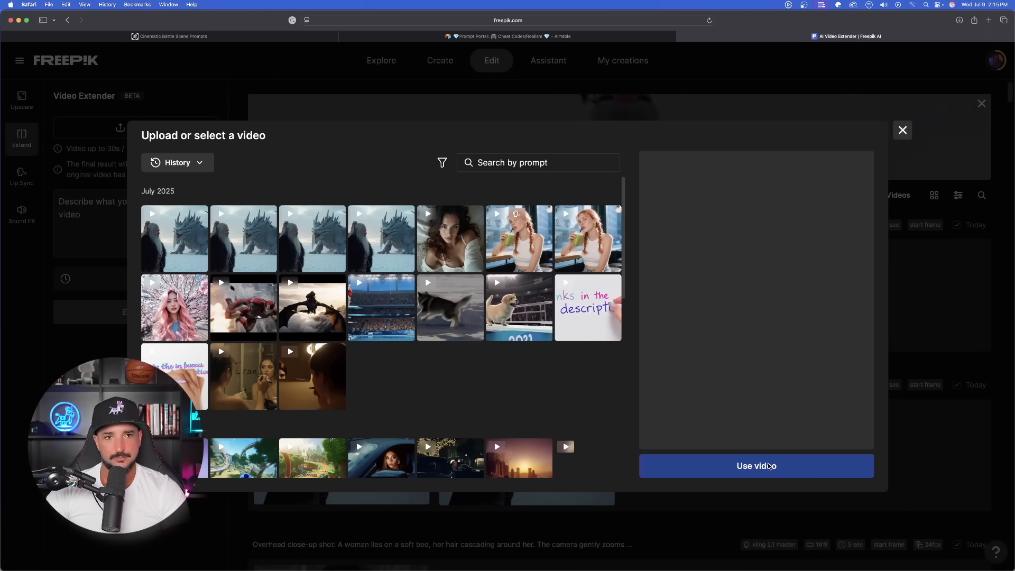
# - Load the portrait clip and prompt a 6-second handheld zoom-out revealing a futuristic environment
pyautogui.click(902, 130)
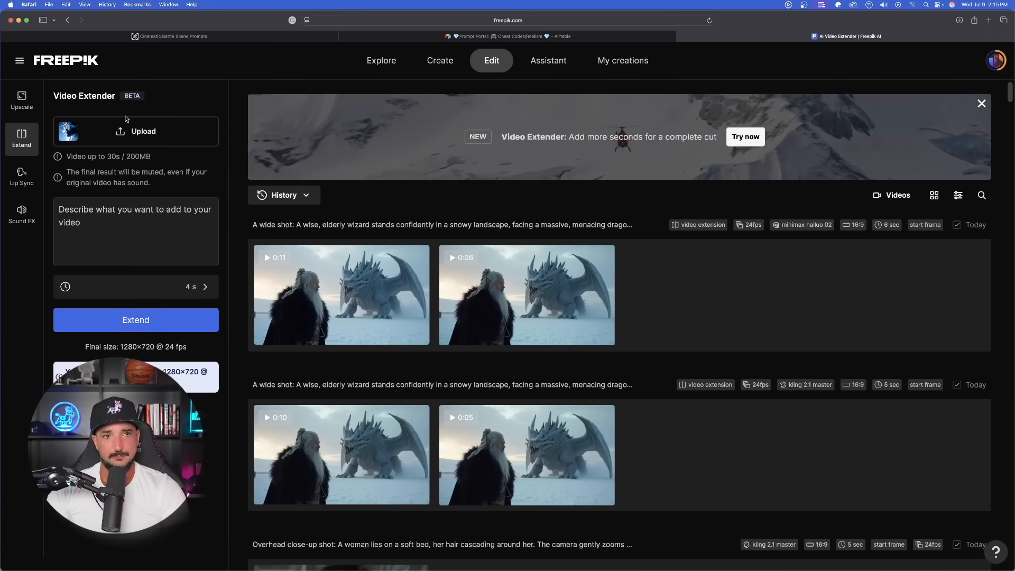
pyautogui.write('handheld camera: pans and slowly zooms out to show the environment of a futuristic, modern, living room with LED lights on the edges of a wall')
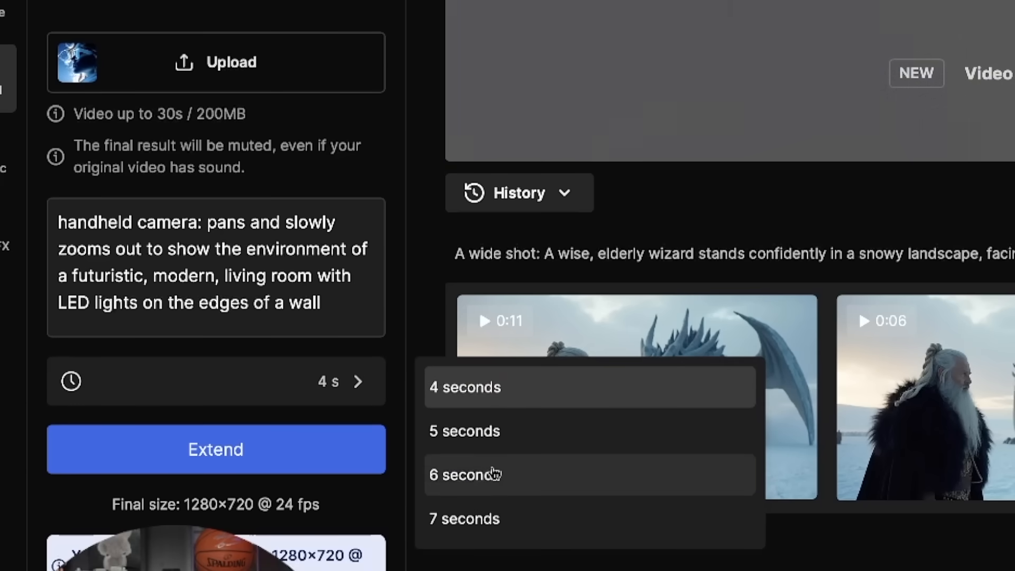
pyautogui.click(465, 474)
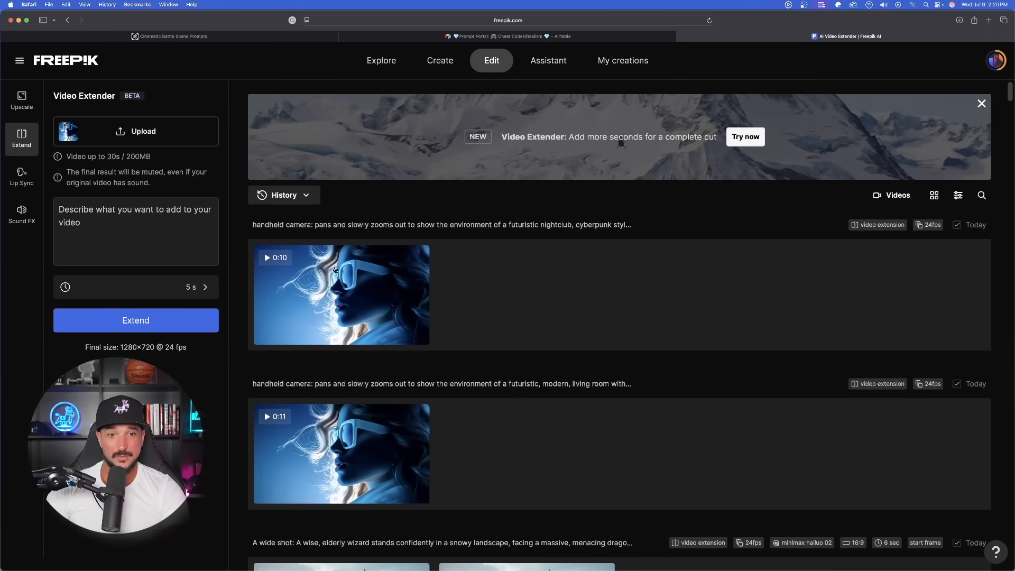
pyautogui.moveTo(341, 295)
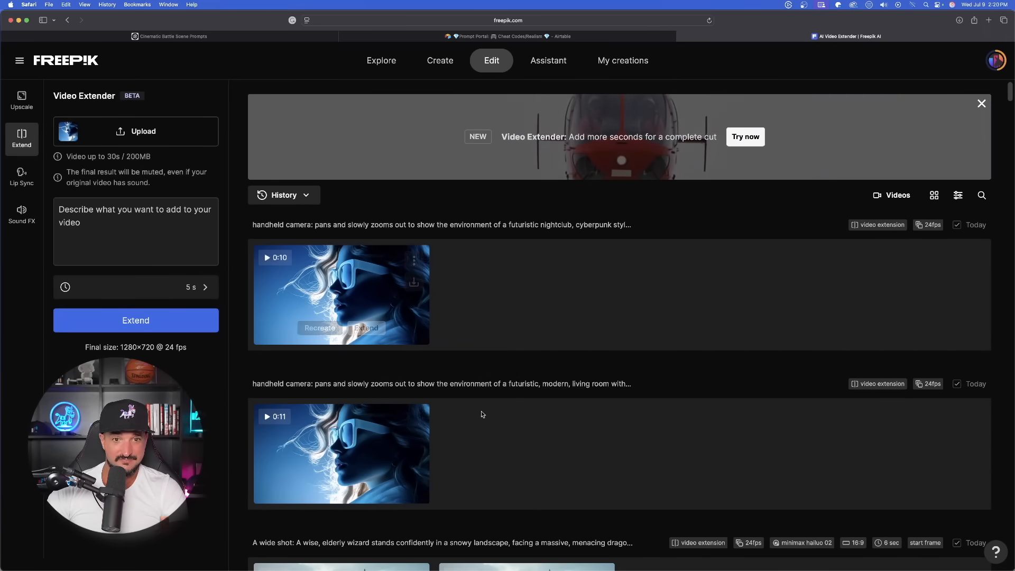